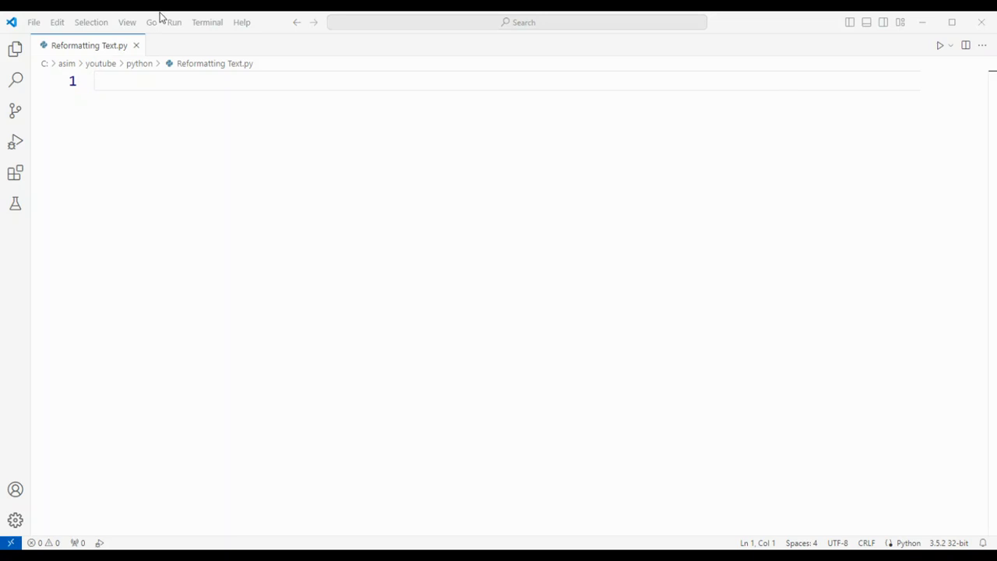
{"action": "mouse_move", "coordinate": [18, 103]}
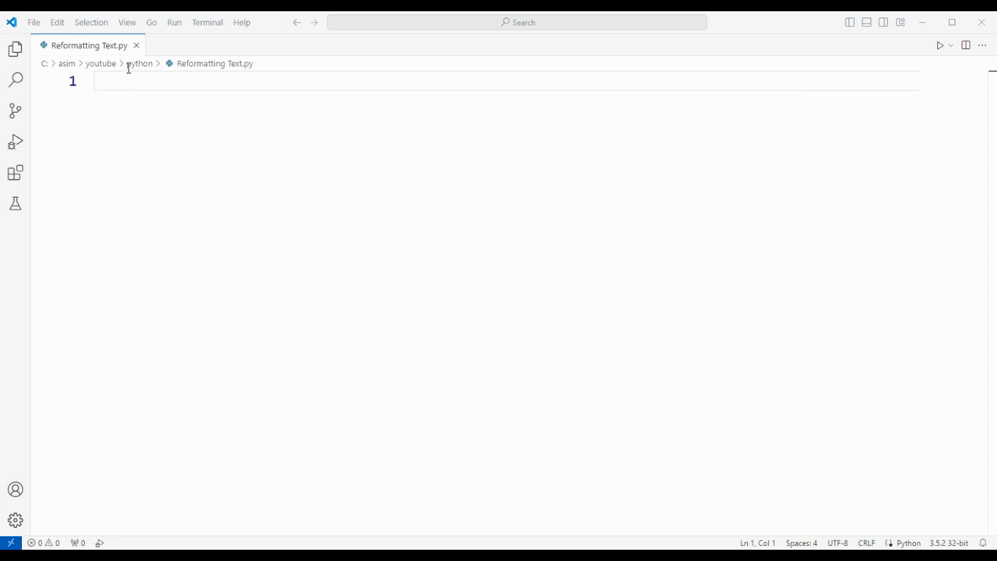
{"action": "mouse_move", "coordinate": [120, 94]}
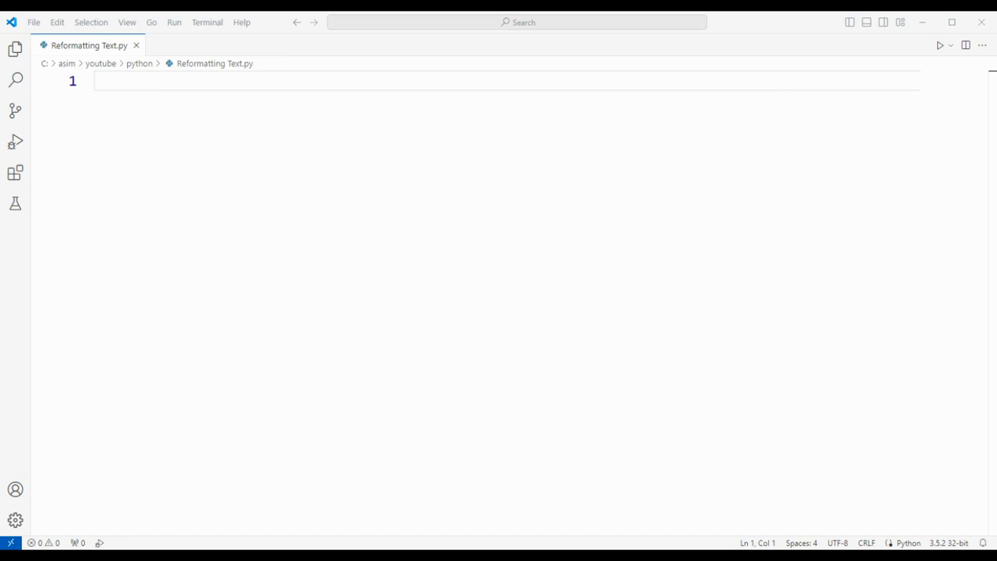
{"action": "mouse_move", "coordinate": [382, 274]}
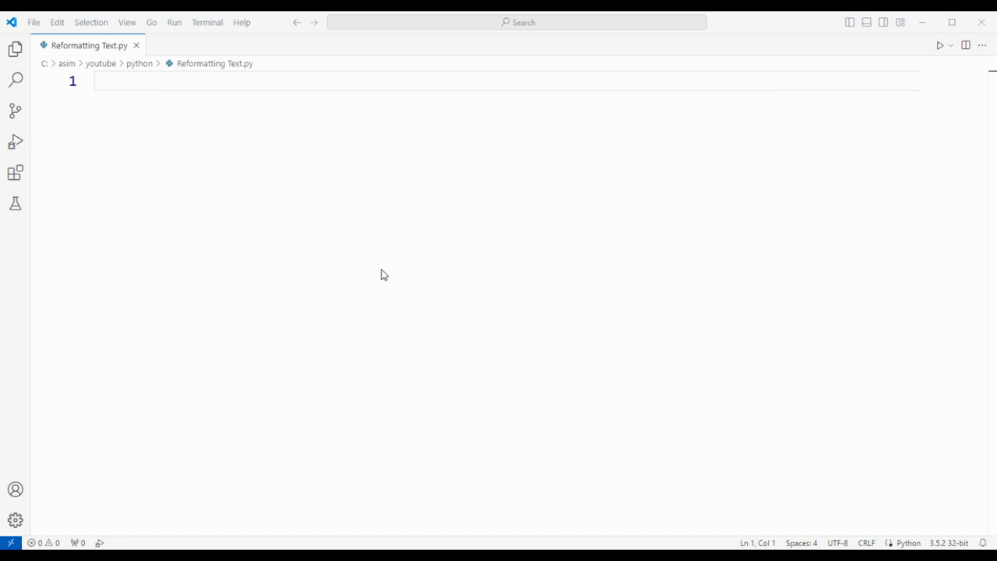
{"action": "mouse_move", "coordinate": [262, 35]}
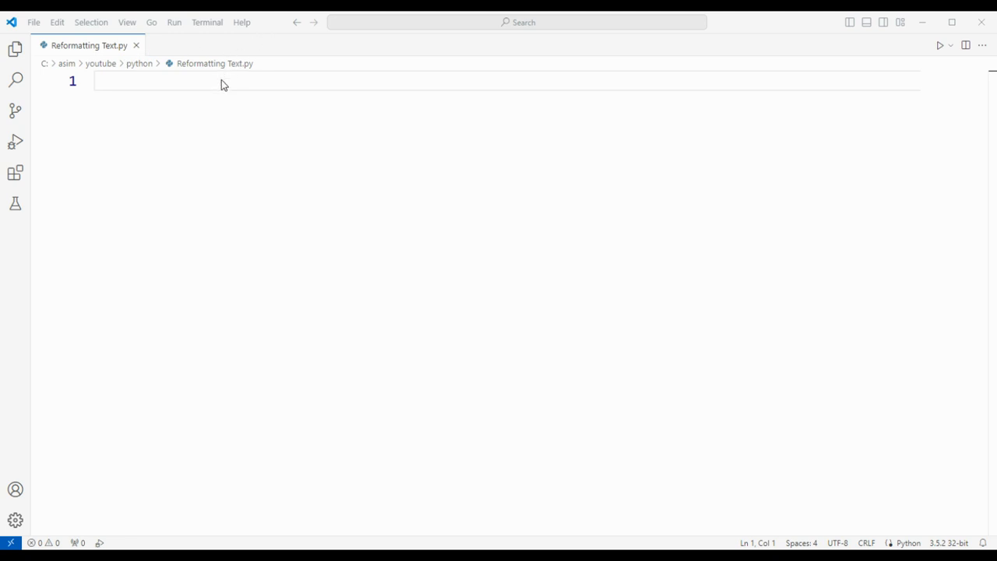
{"action": "mouse_move", "coordinate": [350, 188]}
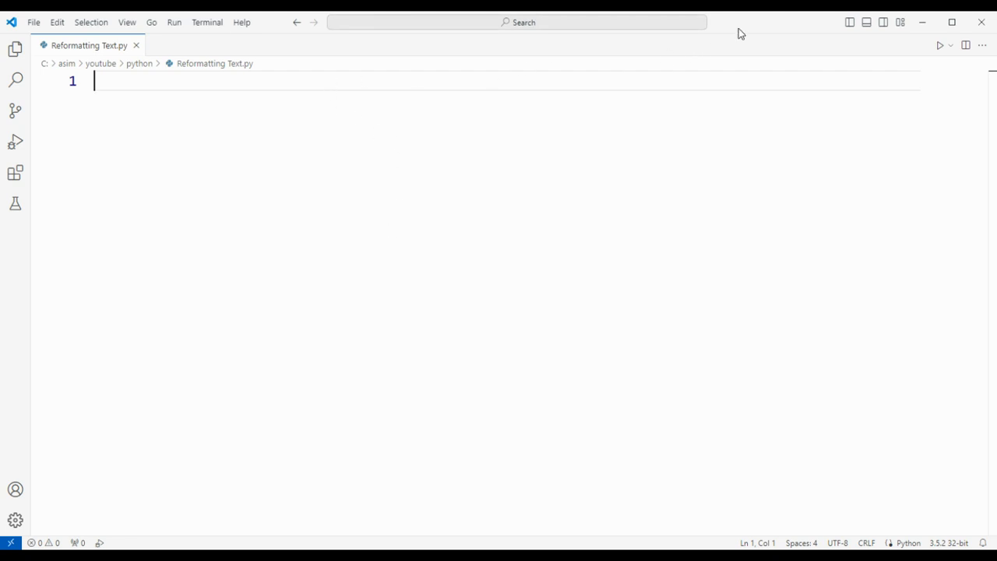
{"action": "mouse_move", "coordinate": [290, 92]}
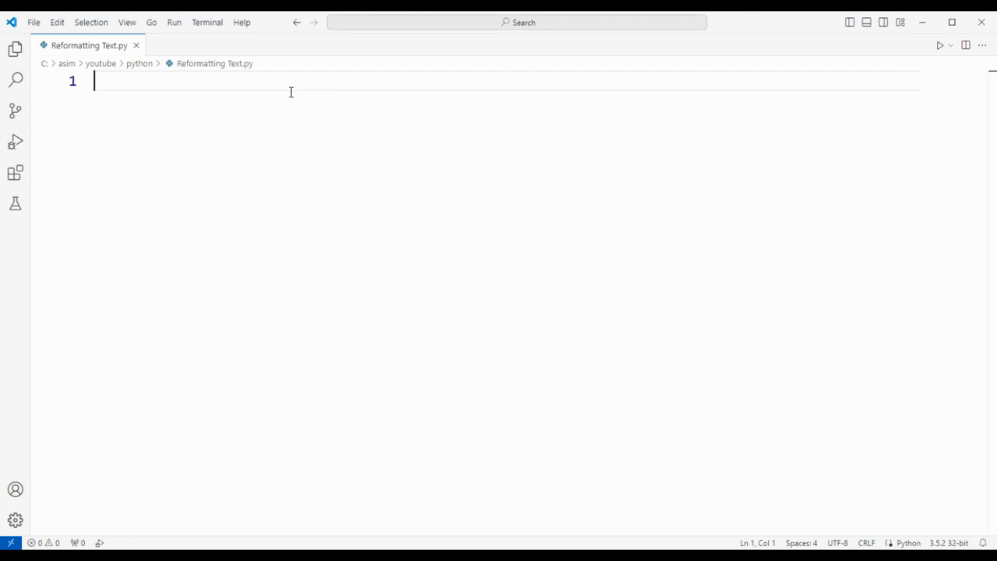
Write 'import textwrap' on line 1, accepting the completion, with blank lines below
{"action": "type", "text": "import"}
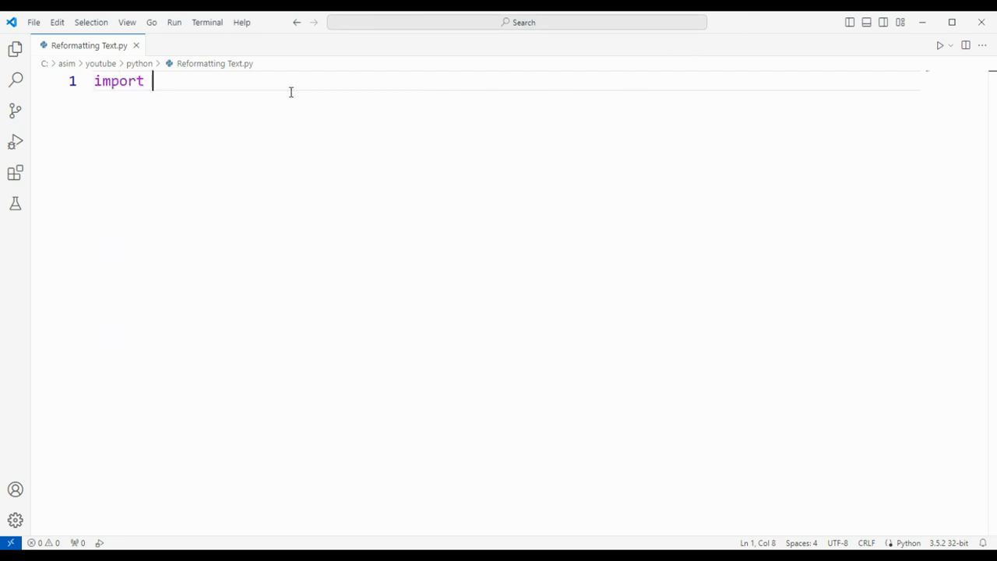
{"action": "type", "text": "textwrap"}
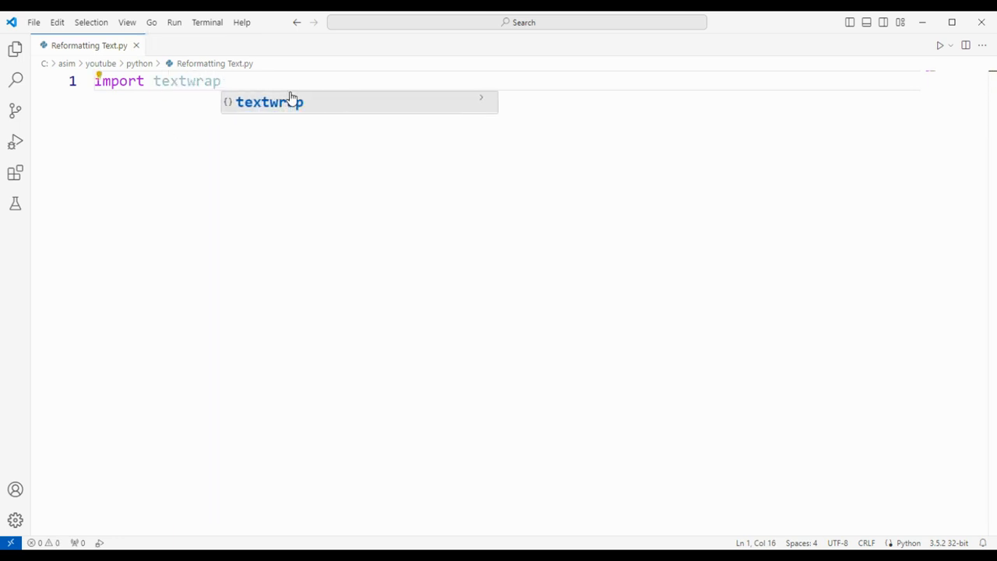
{"action": "key", "text": "Enter"}
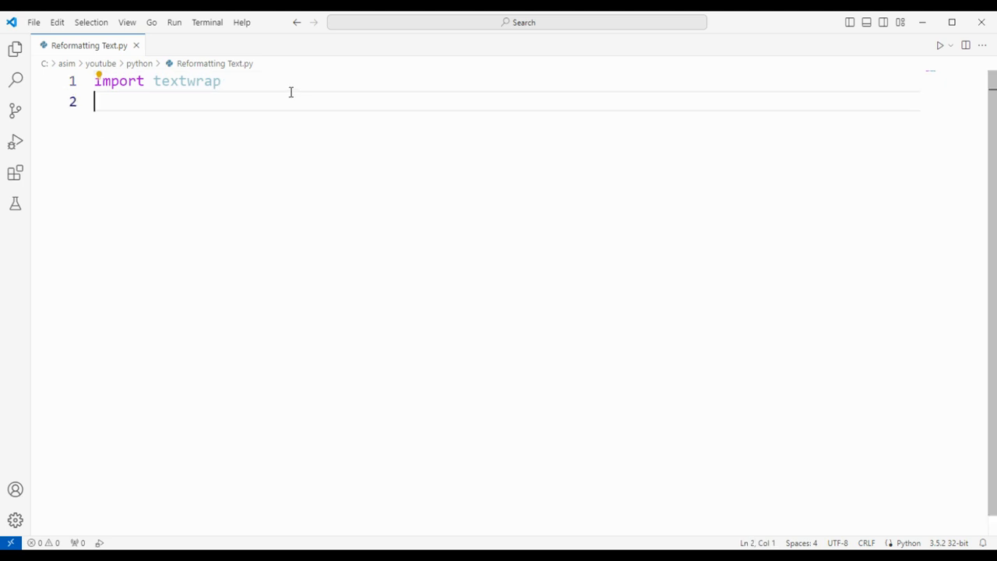
{"action": "key", "text": "enter"}
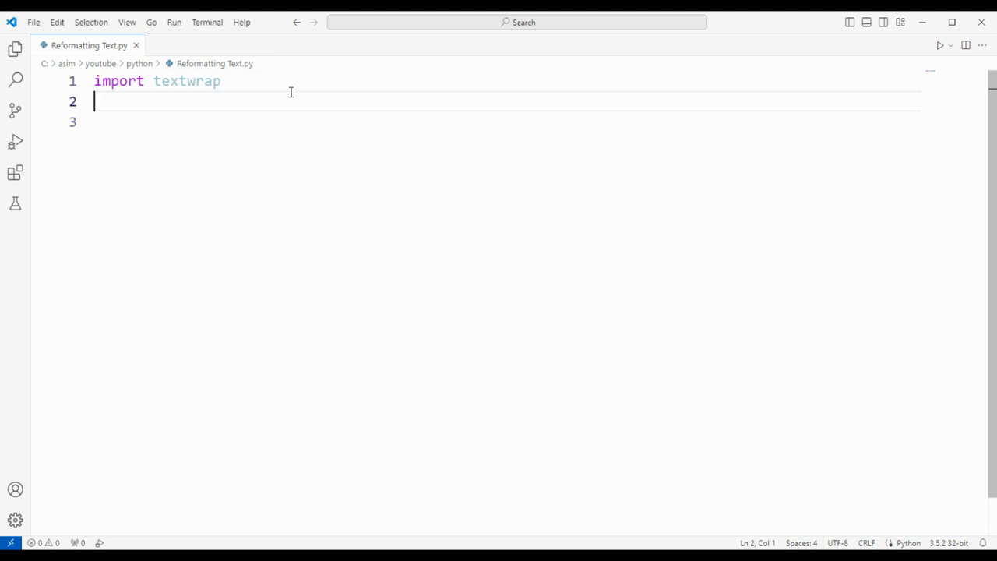
{"action": "mouse_move", "coordinate": [745, 28]}
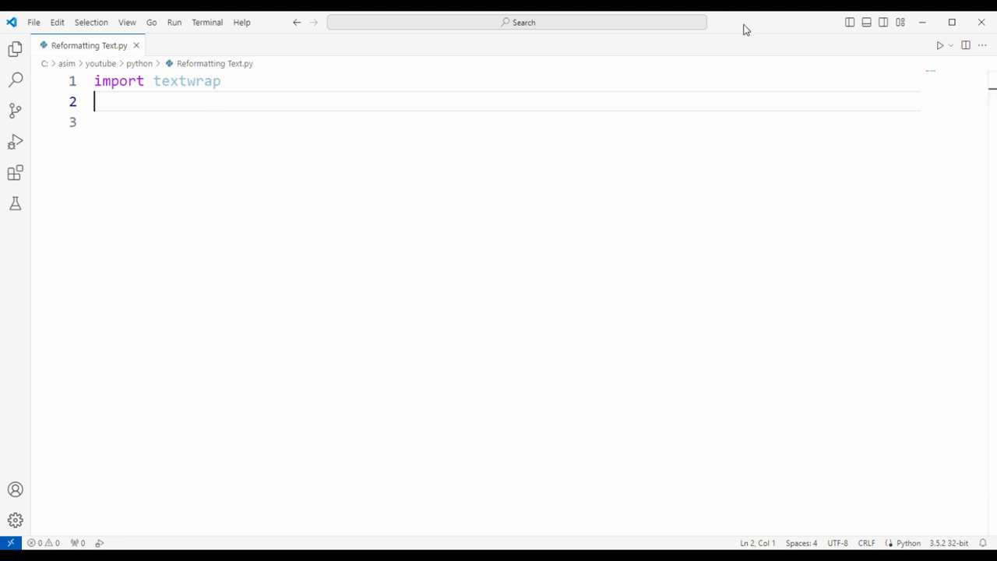
{"action": "mouse_move", "coordinate": [15, 79]}
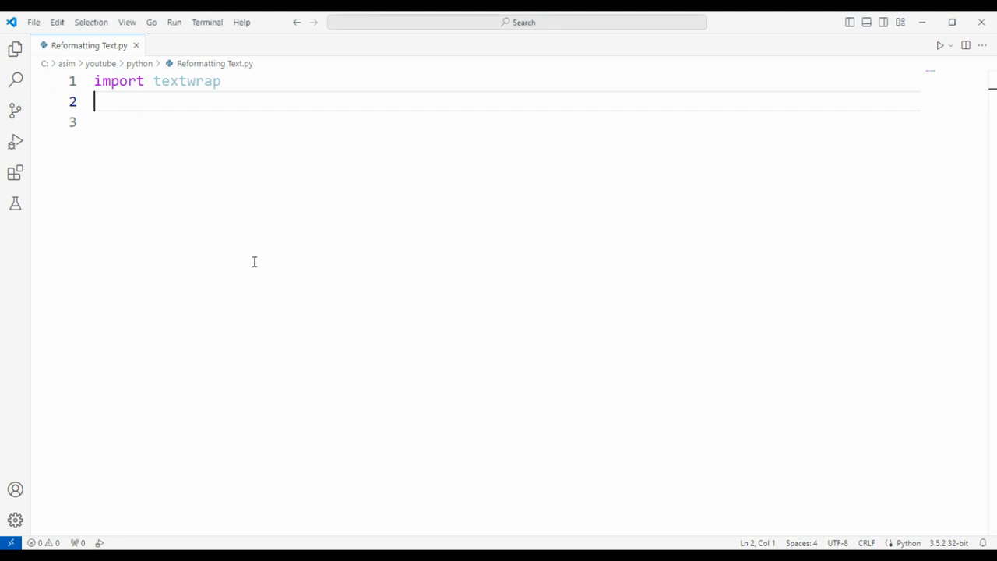
Begin the assignment str = " for the long Donner Party string on line 2
{"action": "type", "text": "s"}
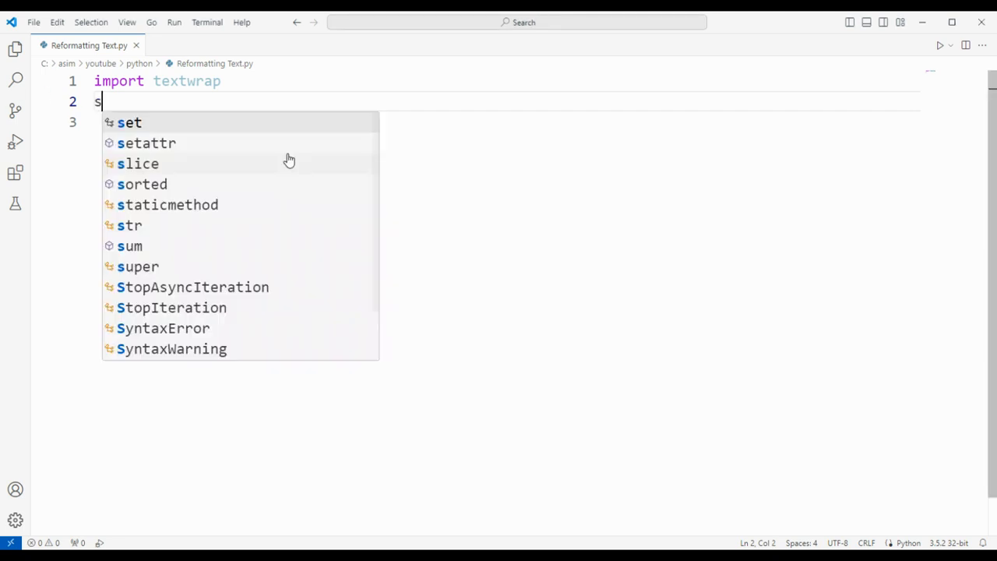
{"action": "type", "text": "tr ="}
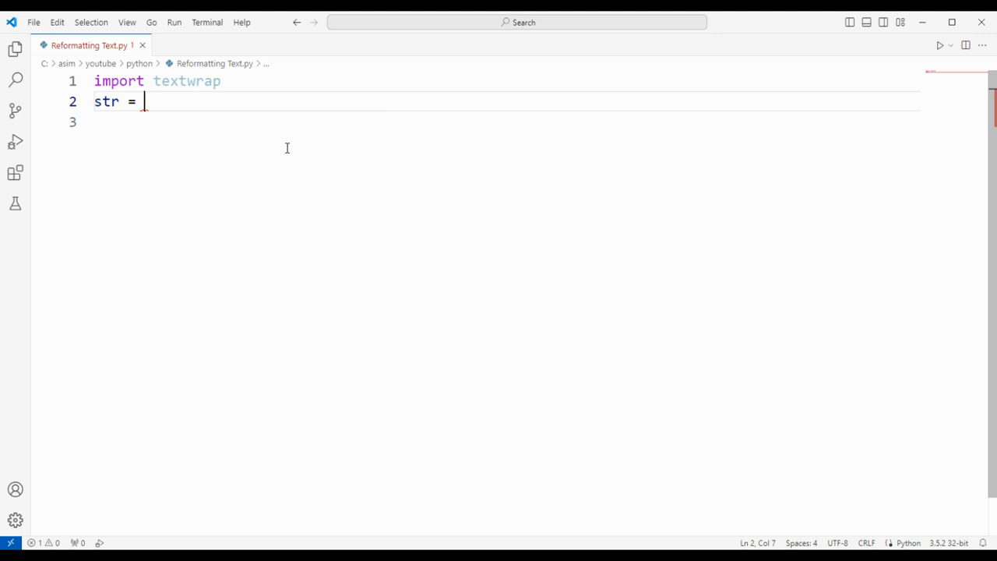
{"action": "type", "text": "\""}
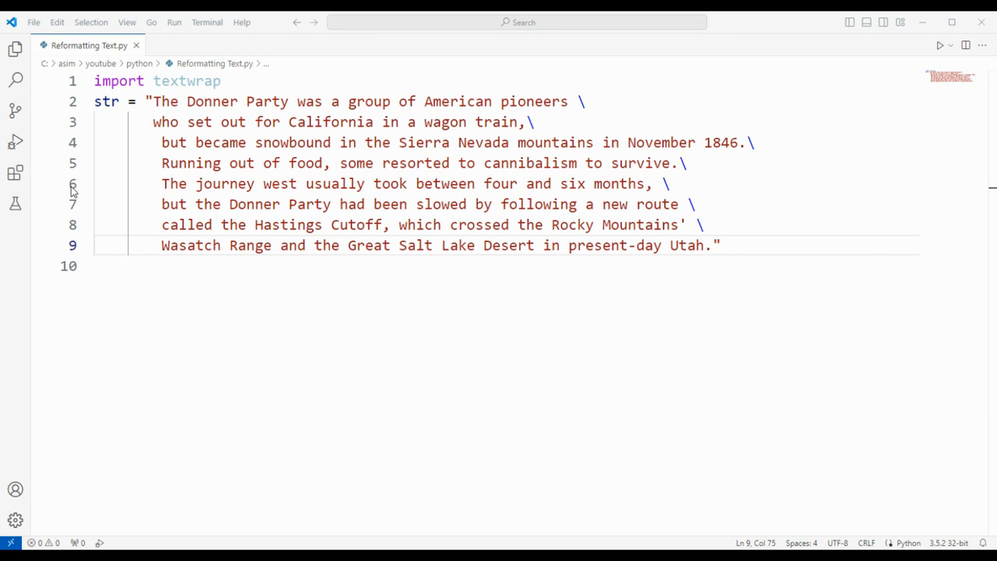
{"action": "mouse_move", "coordinate": [237, 380]}
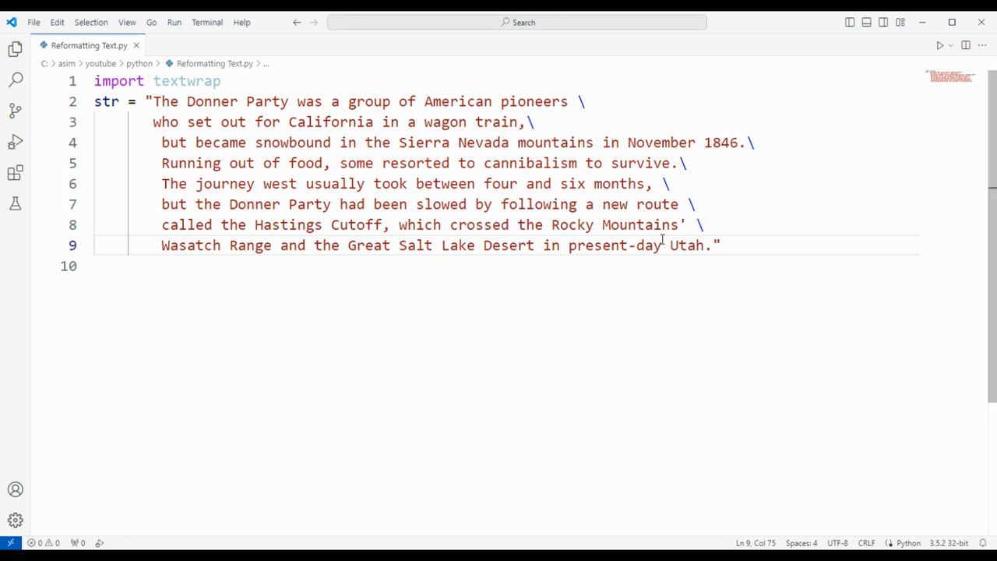
Write print(textwrap.fill(str, 70)) on line 10 to wrap the string at 70 characters
{"action": "type", "text": "print("}
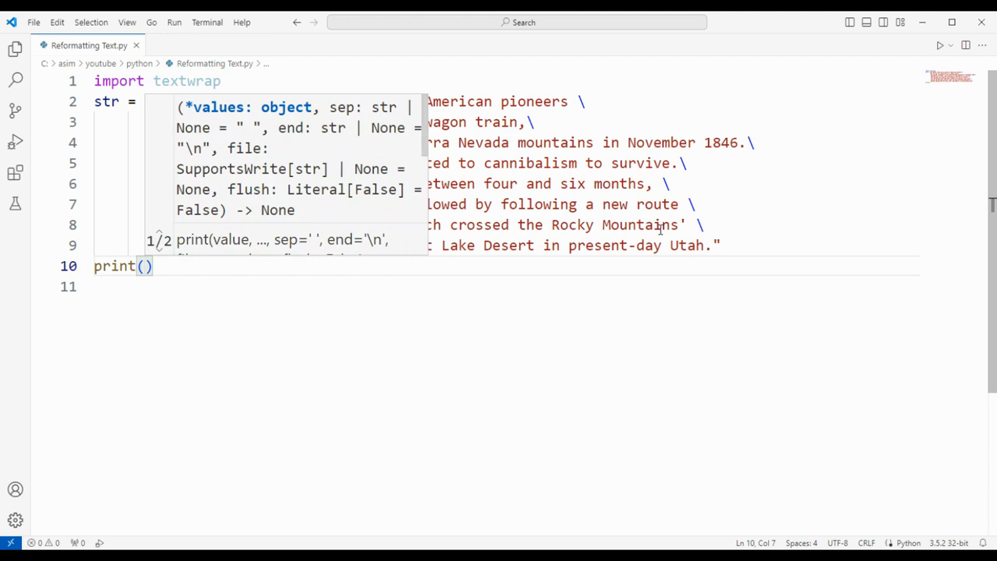
{"action": "type", "text": "t"}
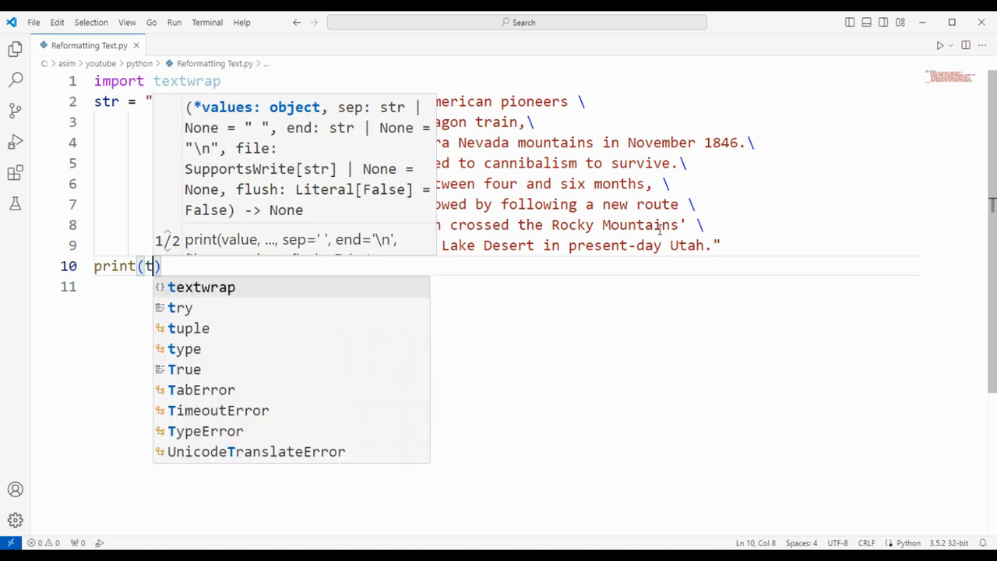
{"action": "type", "text": "extwrap"}
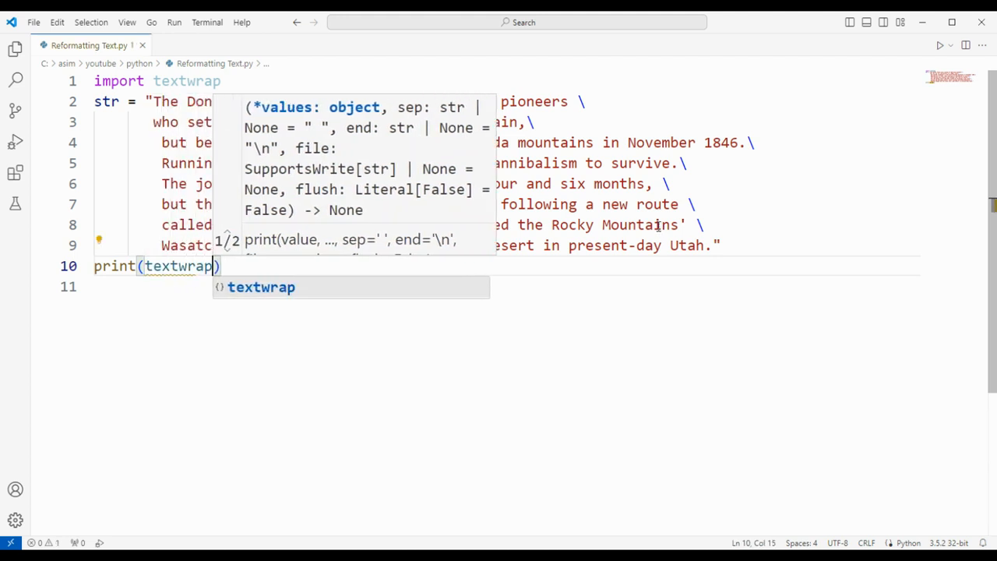
{"action": "type", "text": ".fill"}
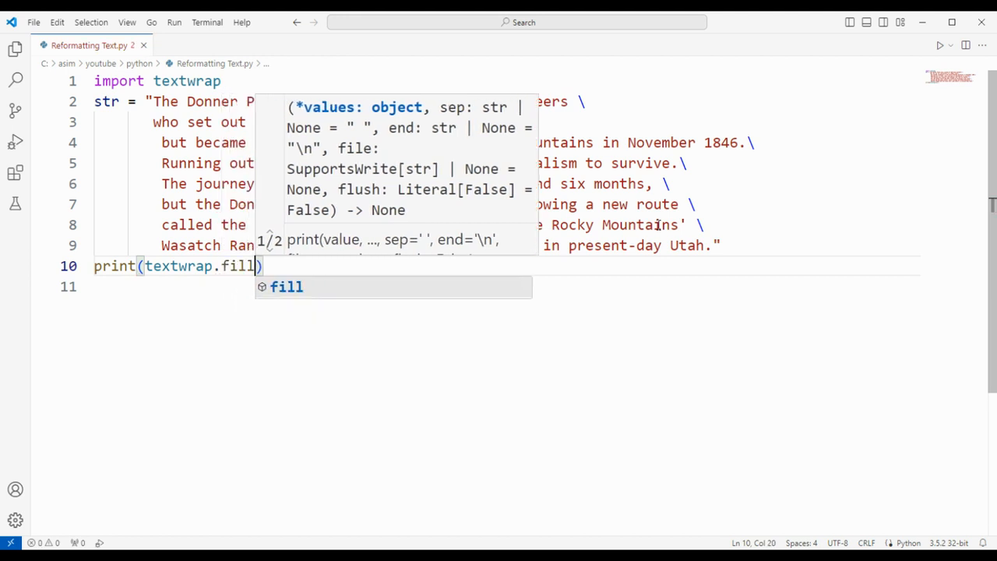
{"action": "type", "text": "("}
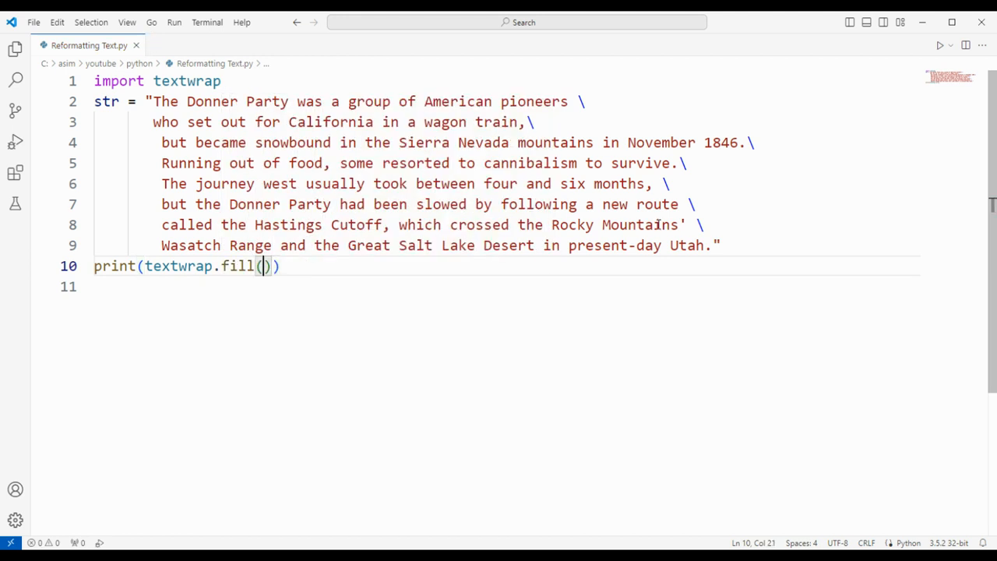
{"action": "type", "text": "str,"}
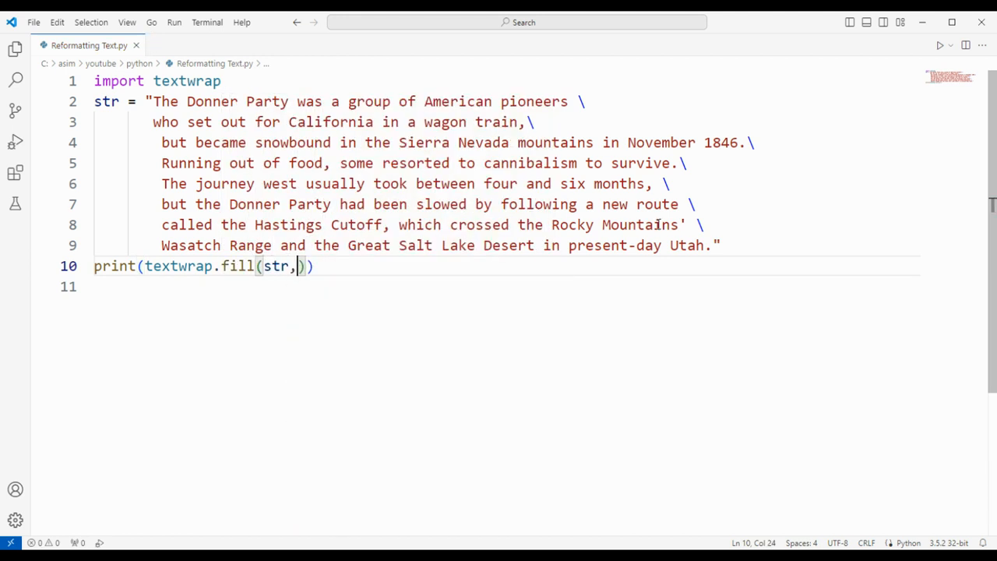
{"action": "type", "text": "70"}
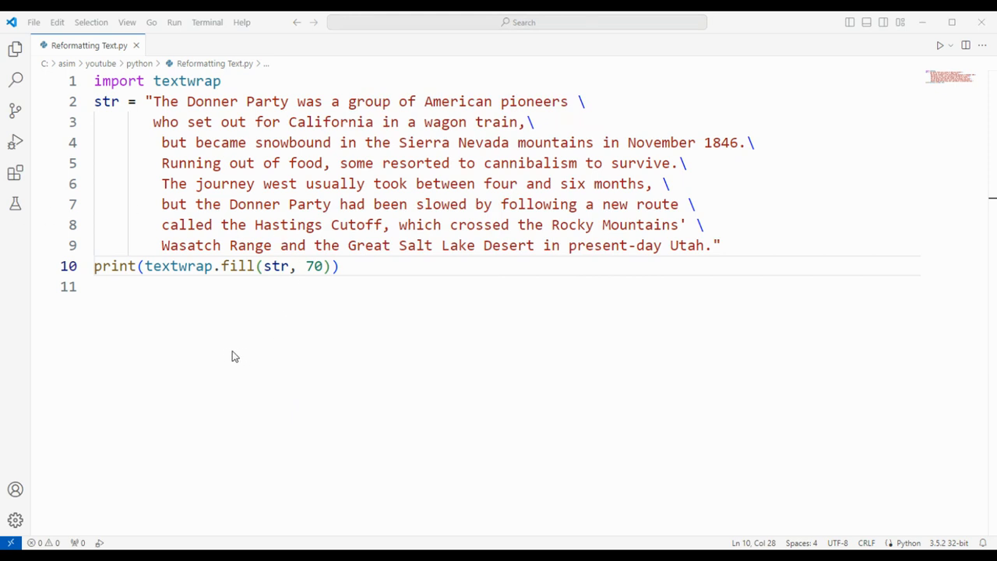
{"action": "mouse_move", "coordinate": [215, 174]}
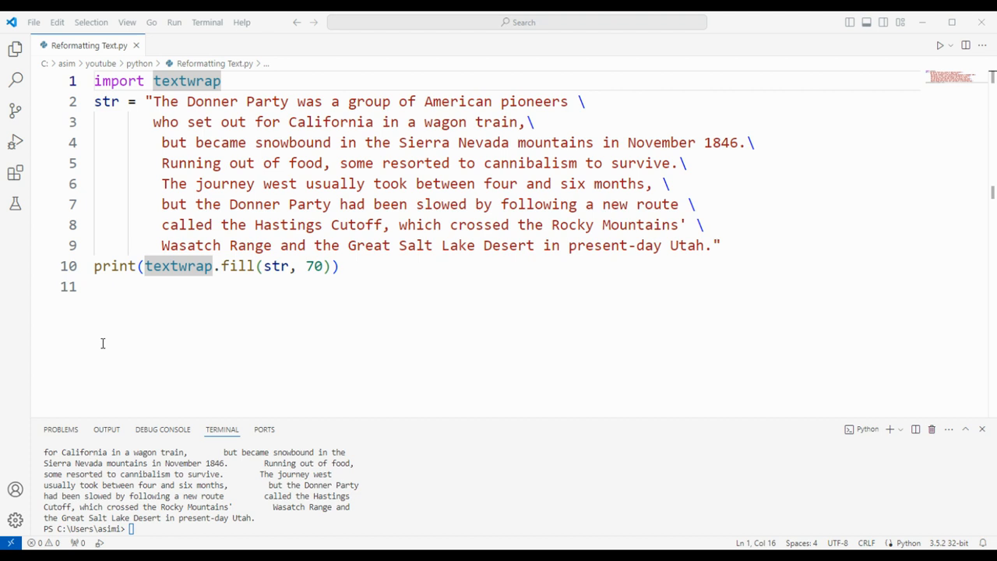
{"action": "mouse_move", "coordinate": [467, 471]}
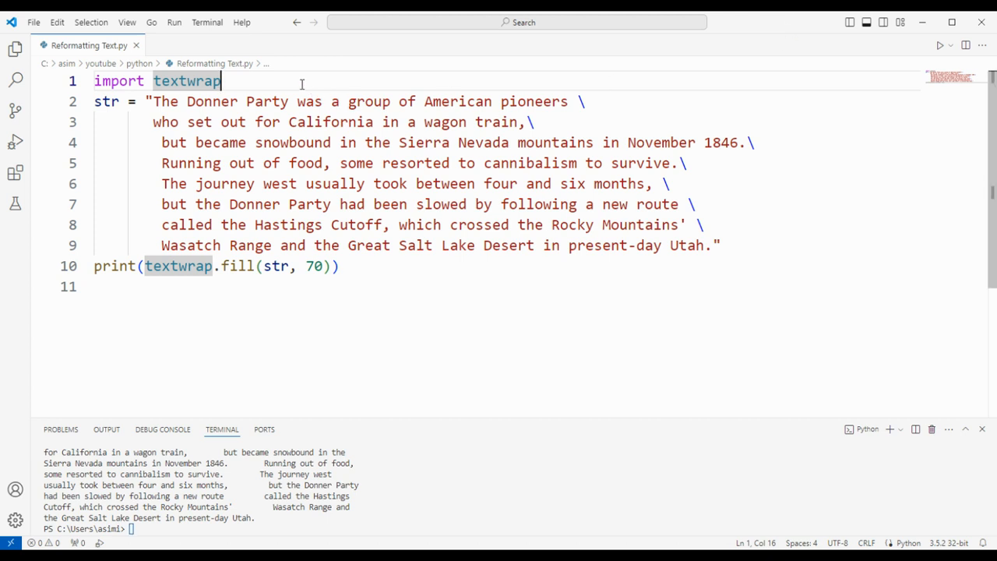
Write 'import os' below the textwrap import
{"action": "type", "text": "import os"}
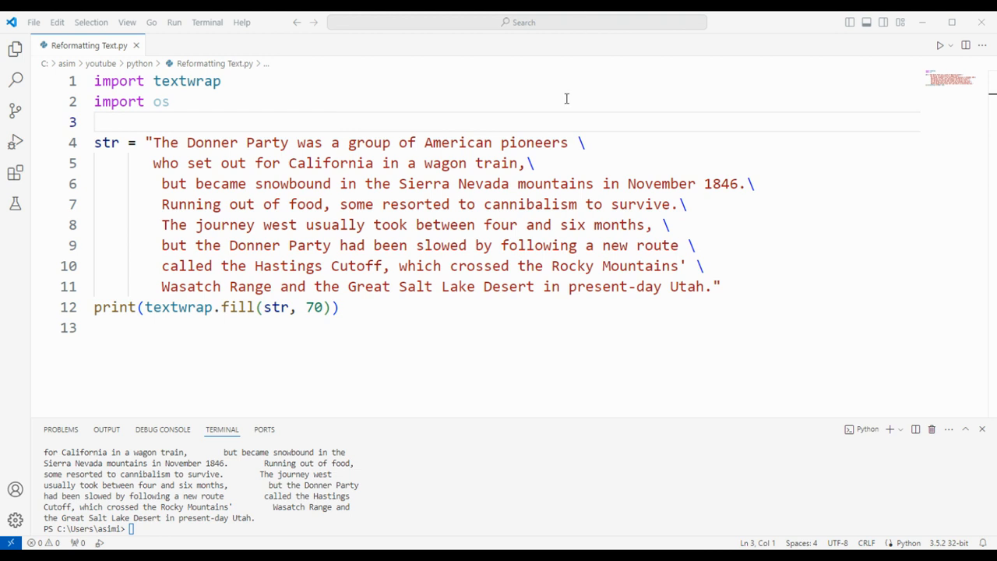
{"action": "mouse_move", "coordinate": [241, 154]}
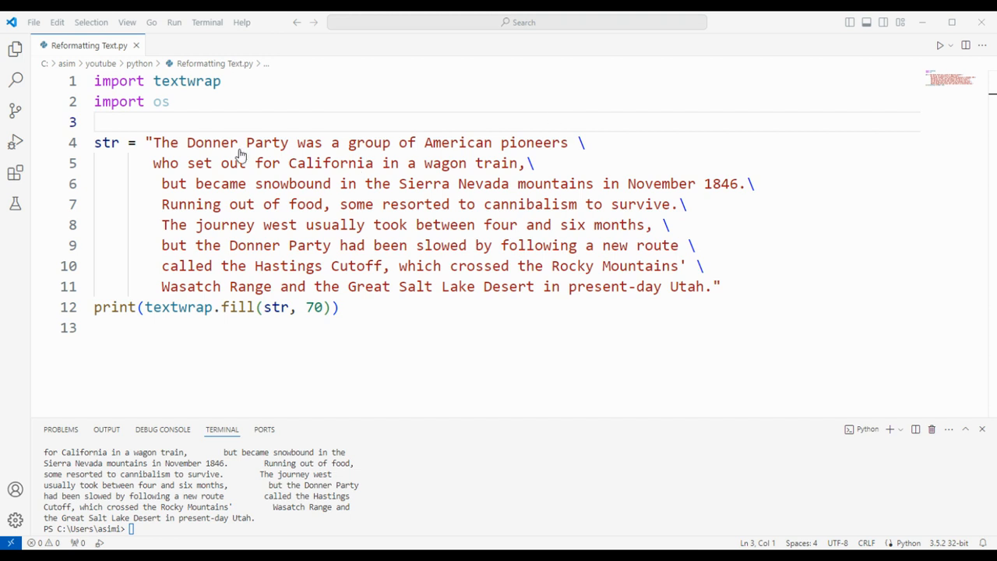
{"action": "mouse_move", "coordinate": [415, 352]}
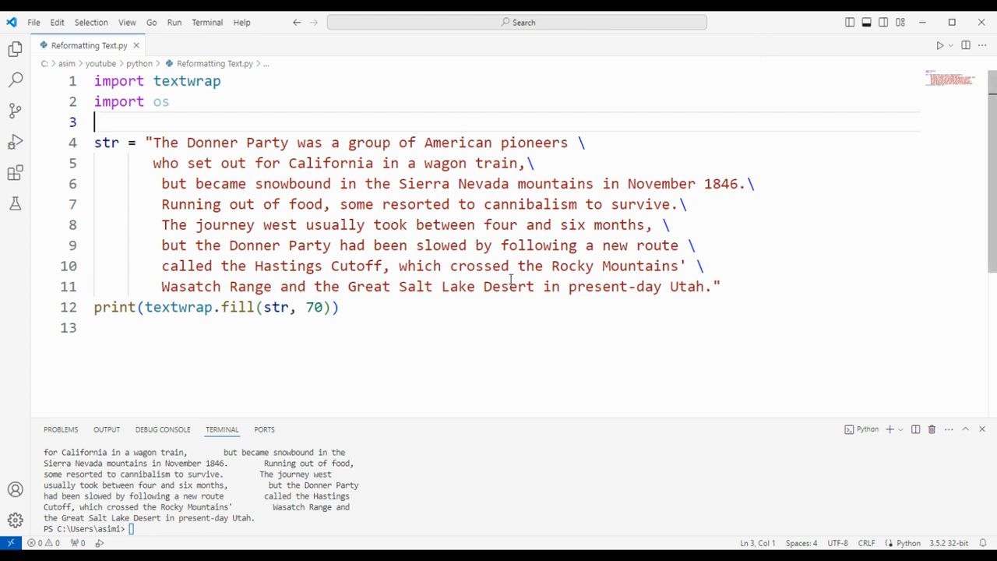
Write print(os.get_terminal_size().columns) on line 13 below the fill print line
{"action": "left_click", "coordinate": [339, 307]}
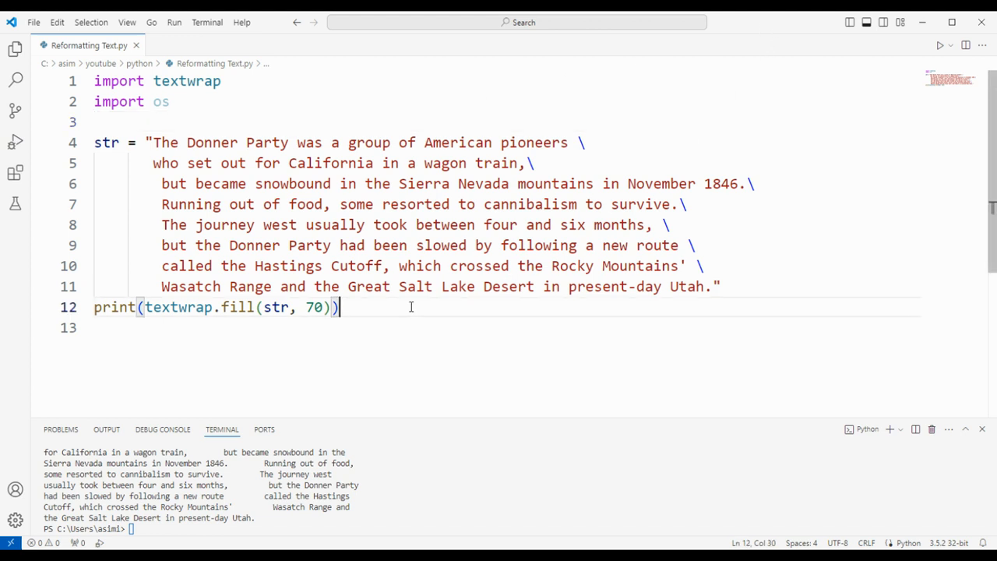
{"action": "type", "text": "print"}
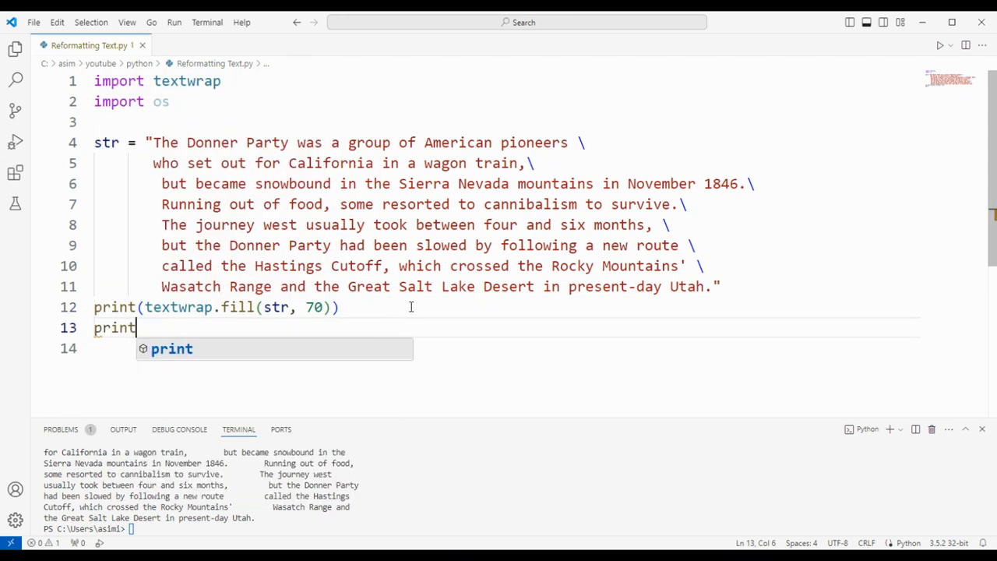
{"action": "type", "text": "("}
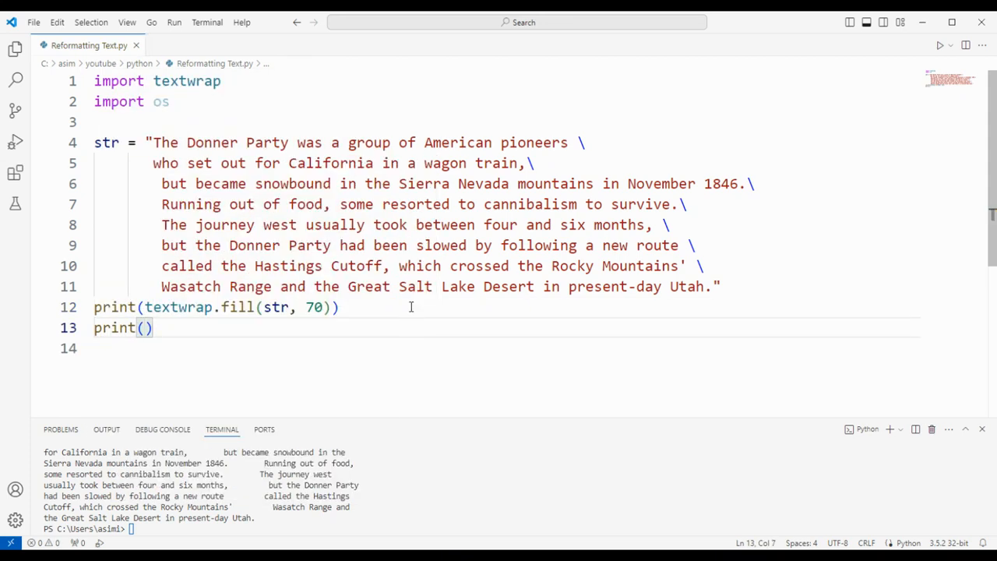
{"action": "type", "text": "os."}
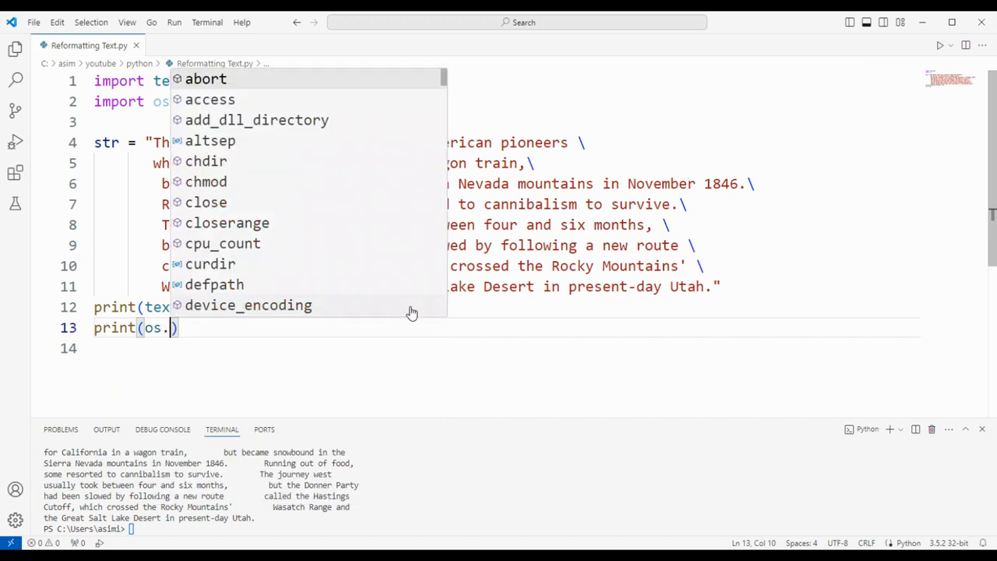
{"action": "type", "text": "get_terminal_size"}
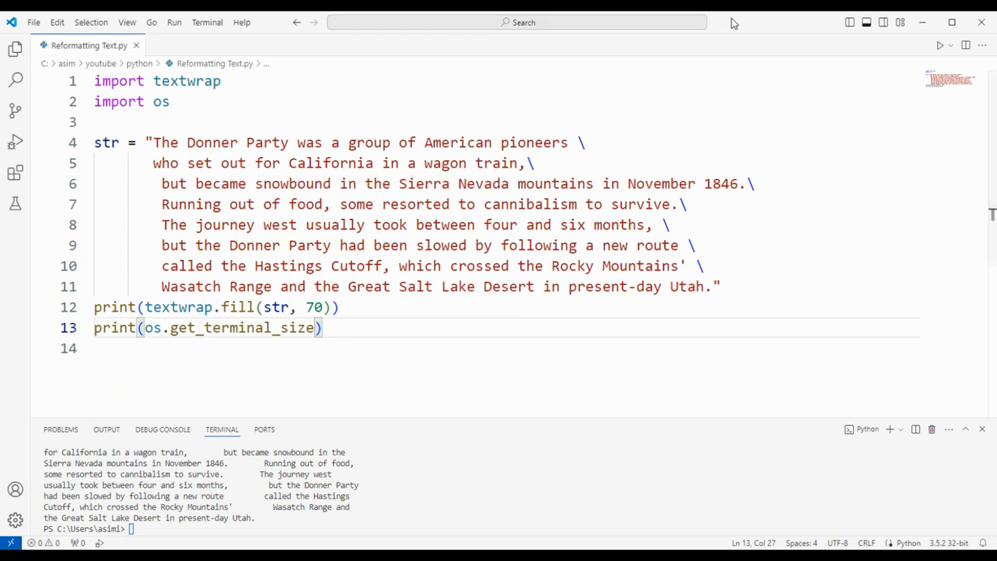
{"action": "mouse_move", "coordinate": [735, 25]}
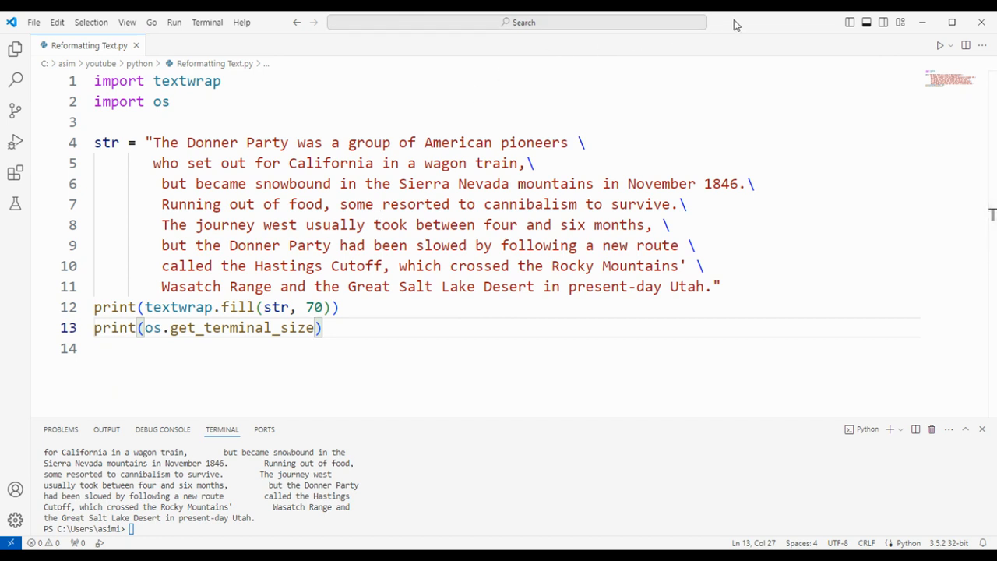
{"action": "mouse_move", "coordinate": [735, 17]}
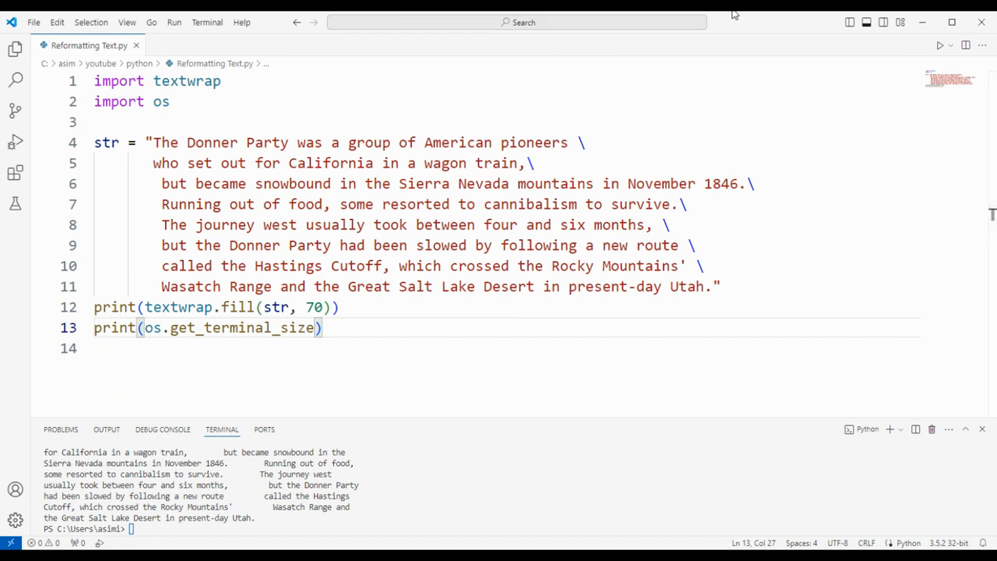
{"action": "type", "text": "()"}
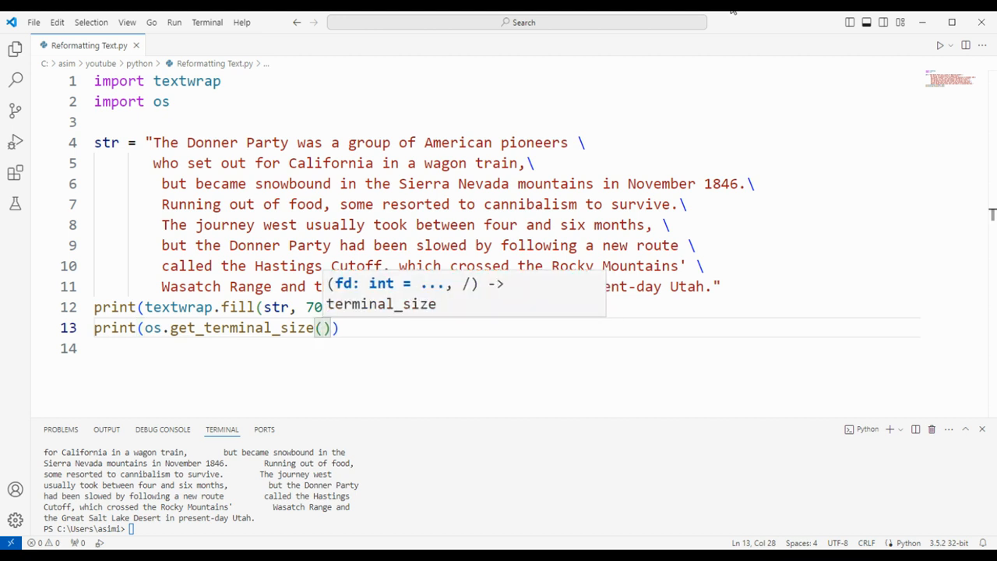
{"action": "type", "text": ".columns"}
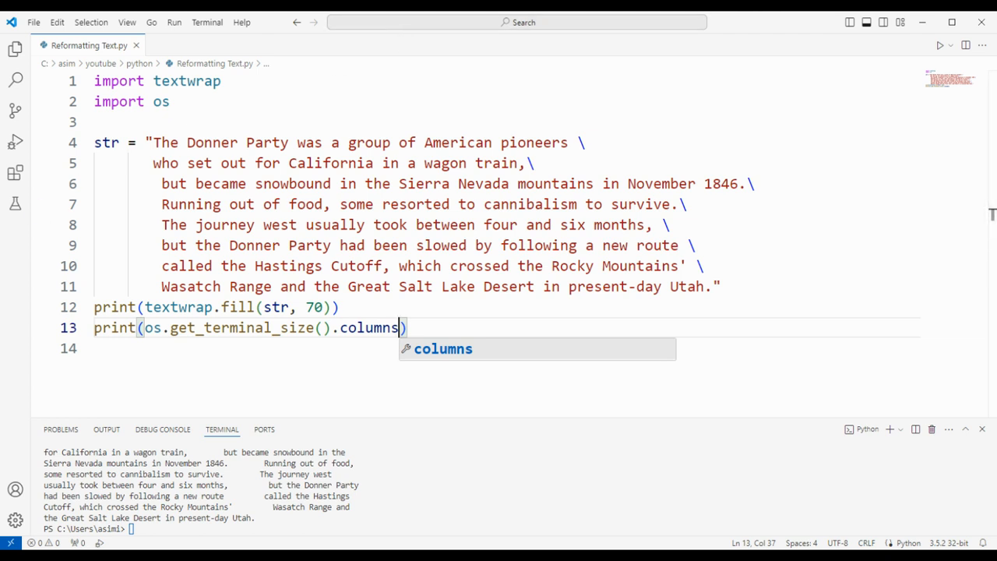
{"action": "key", "text": "enter"}
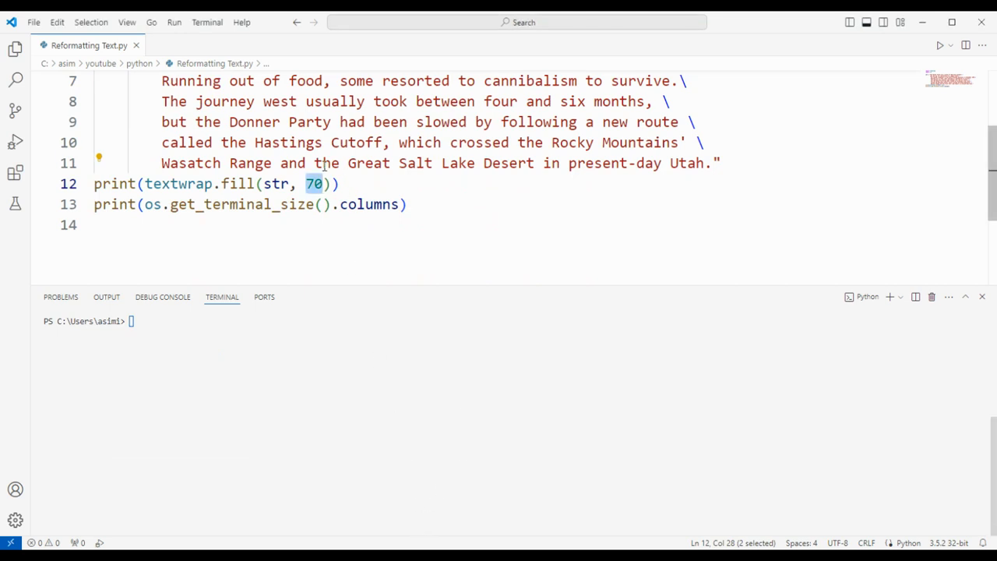
Select the width 70 in the fill call and copy the terminal columns expression
{"action": "left_click", "coordinate": [305, 183]}
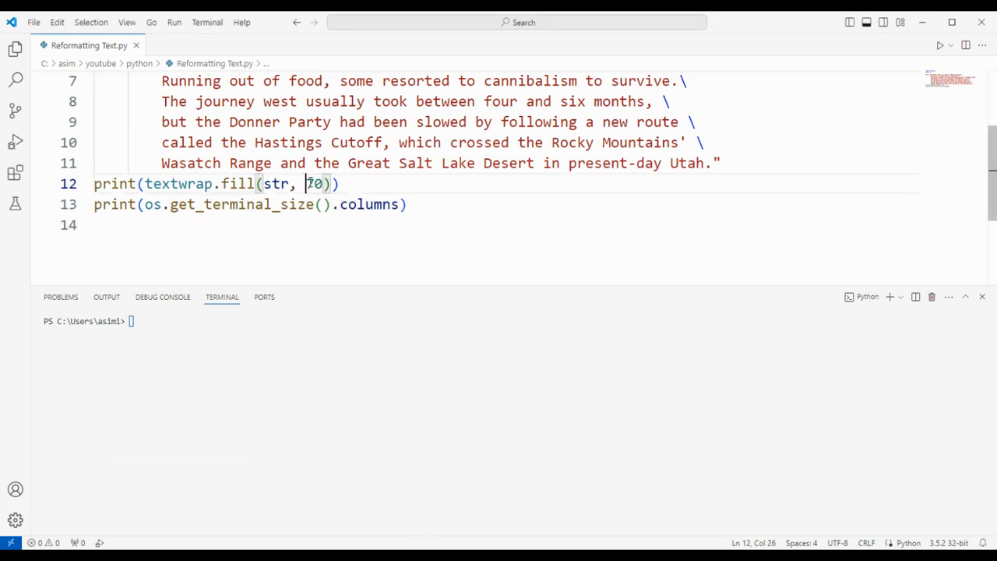
{"action": "double_click", "coordinate": [315, 184]}
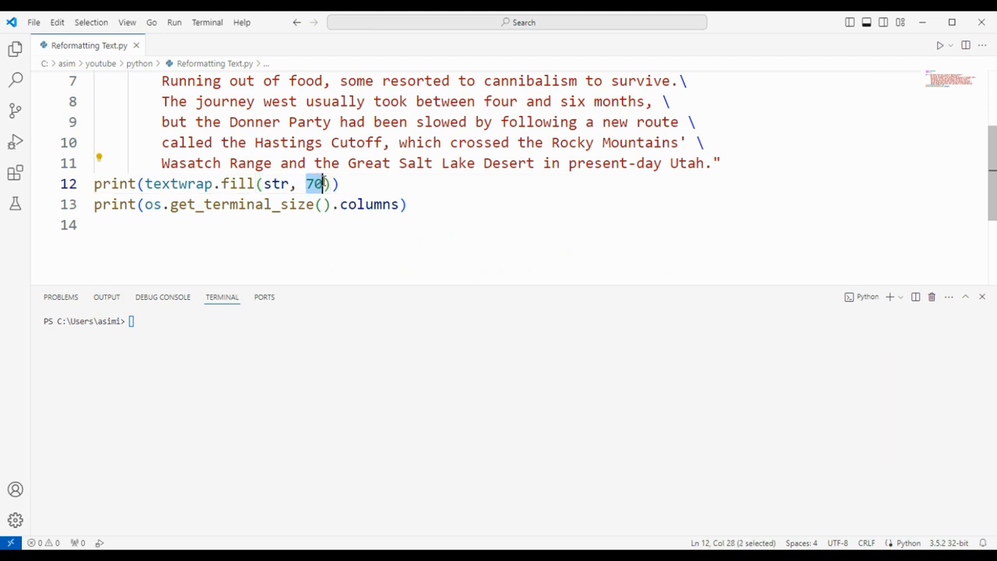
{"action": "mouse_move", "coordinate": [505, 215]}
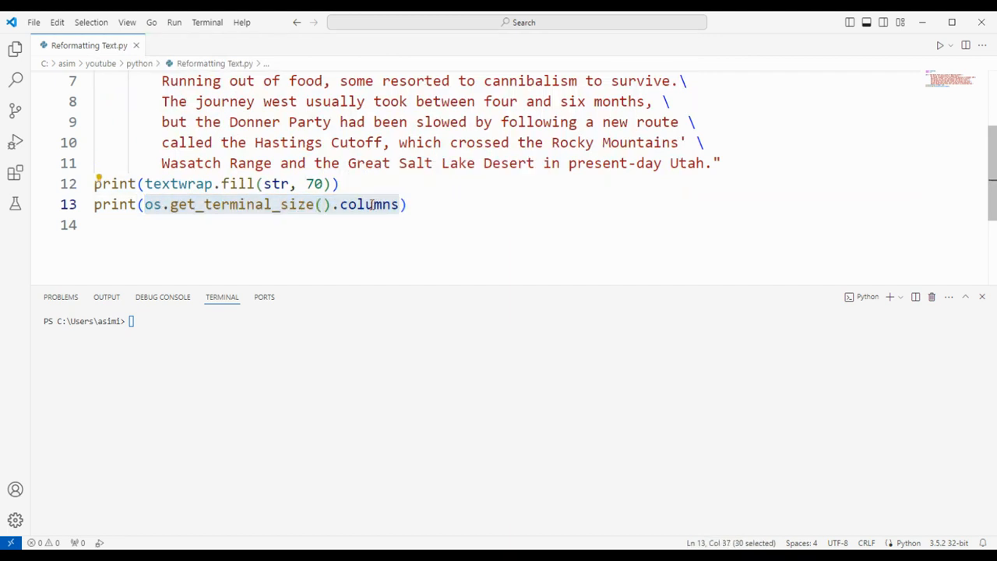
{"action": "right_click", "coordinate": [367, 204]}
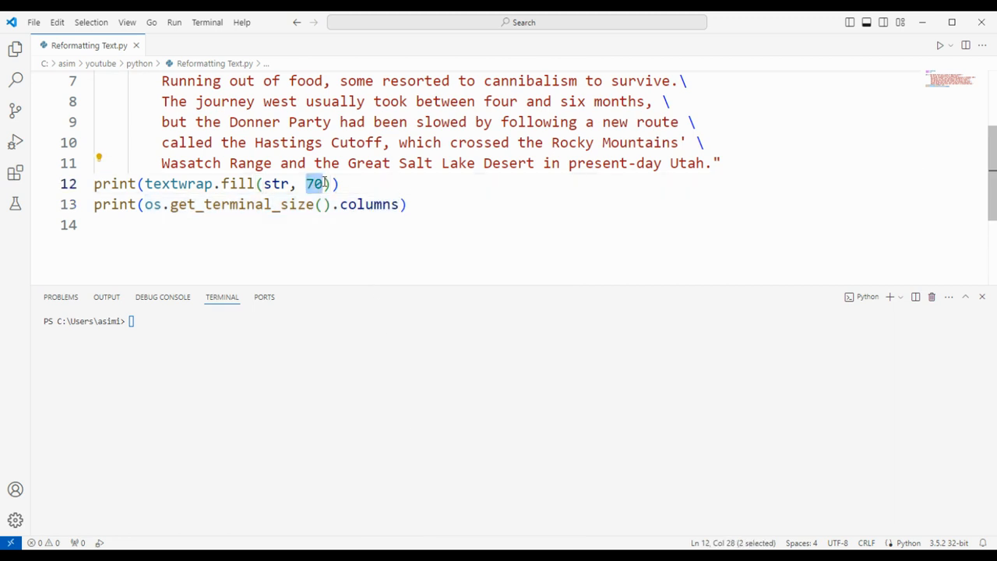
Paste os.get_terminal_size().columns as the fill width and run the Python file
{"action": "type", "text": "os.get_terminal_size().columns"}
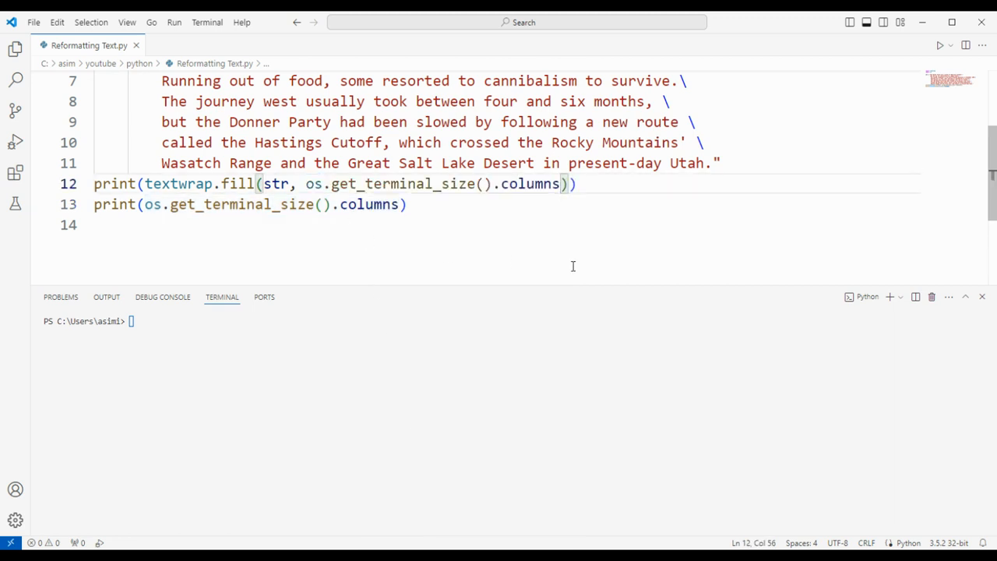
{"action": "left_click", "coordinate": [950, 43]}
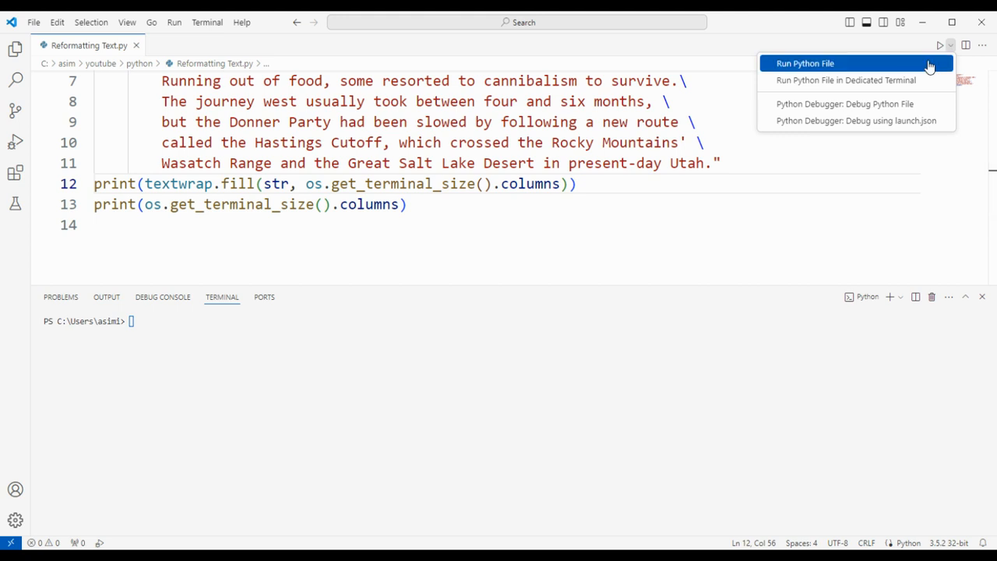
{"action": "left_click", "coordinate": [803, 62]}
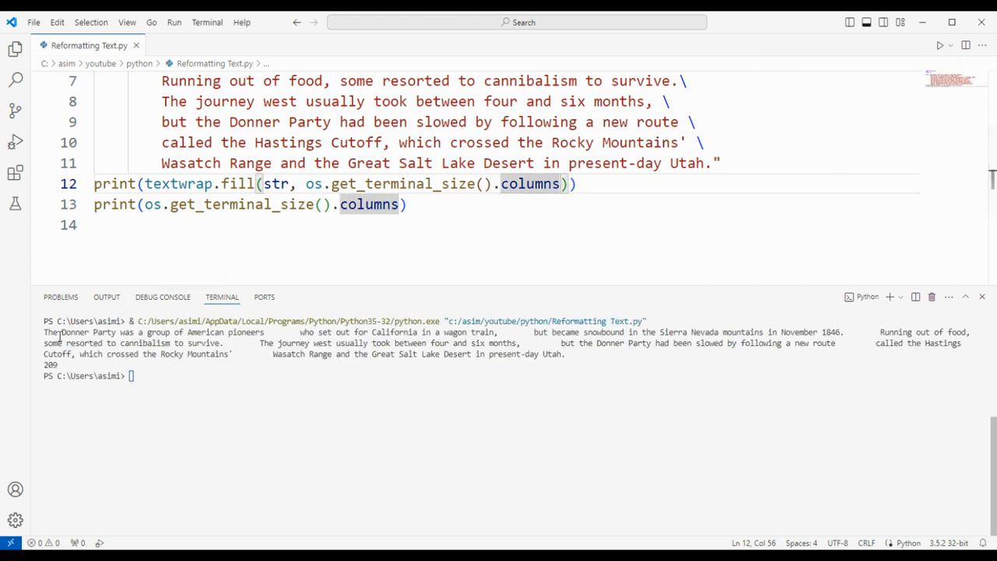
{"action": "mouse_move", "coordinate": [972, 338]}
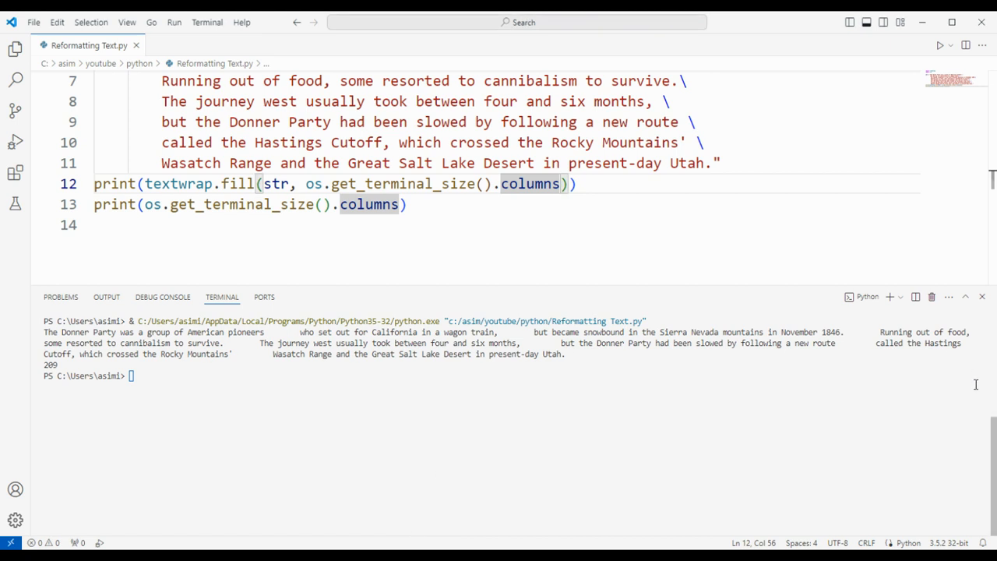
{"action": "mouse_move", "coordinate": [576, 299]}
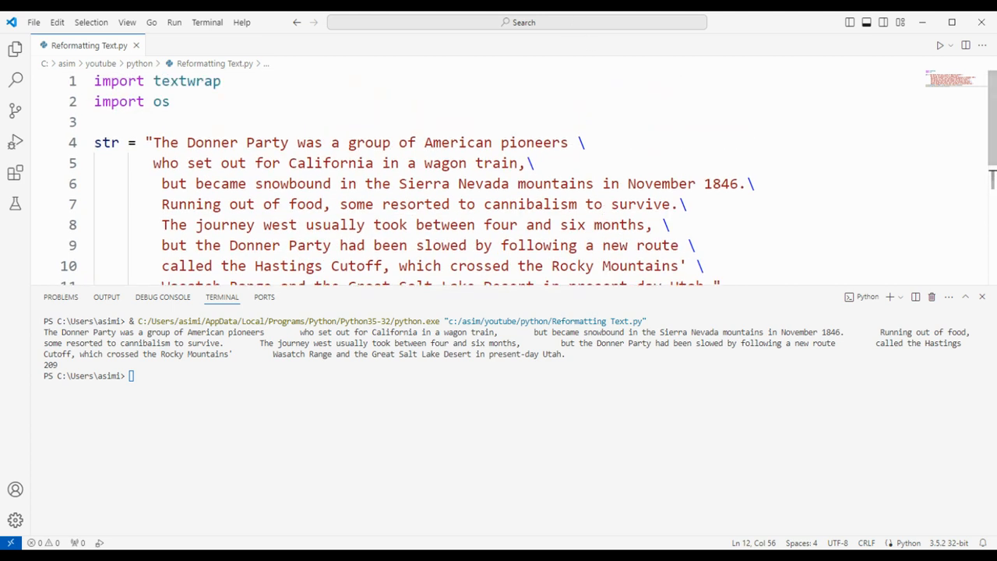
{"action": "mouse_move", "coordinate": [83, 427]}
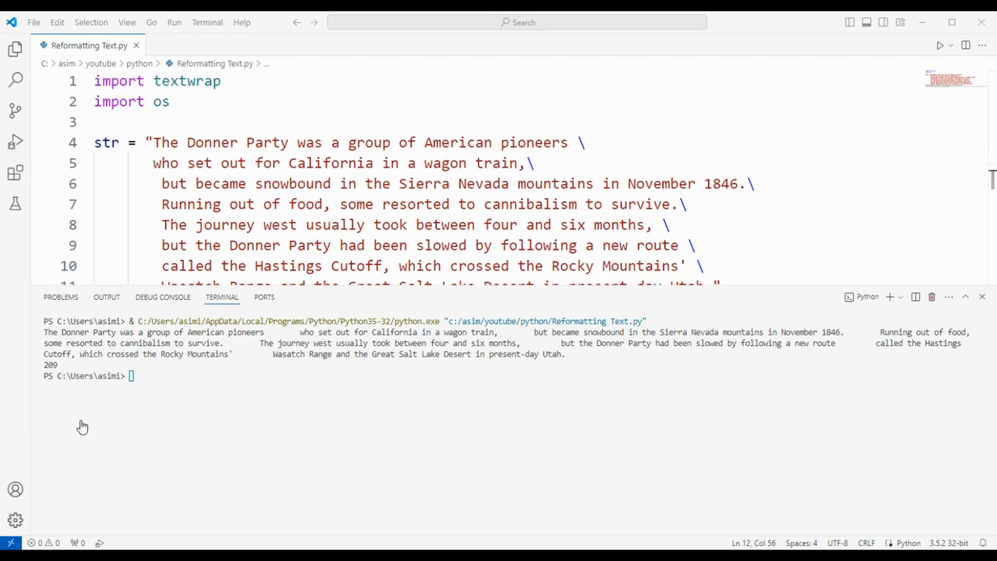